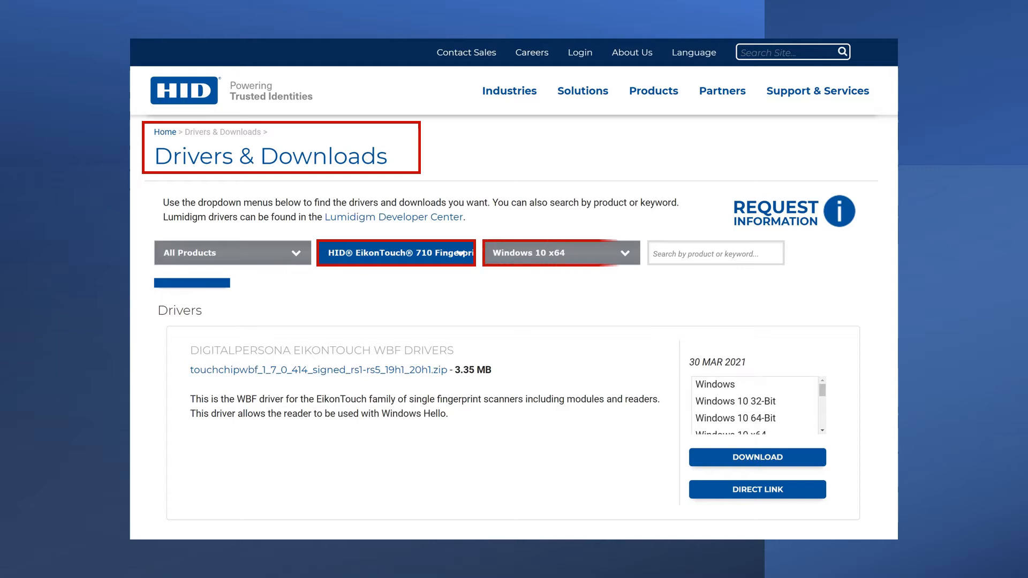
mouse_move(756, 456)
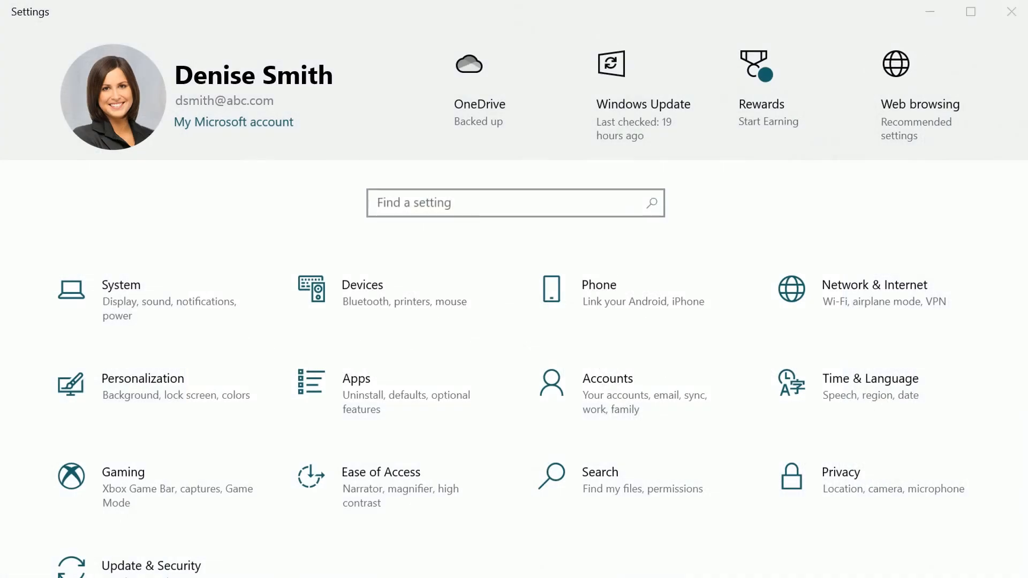
Go to Accounts > Sign-in options and expand Windows Hello Fingerprint
left_click(606, 378)
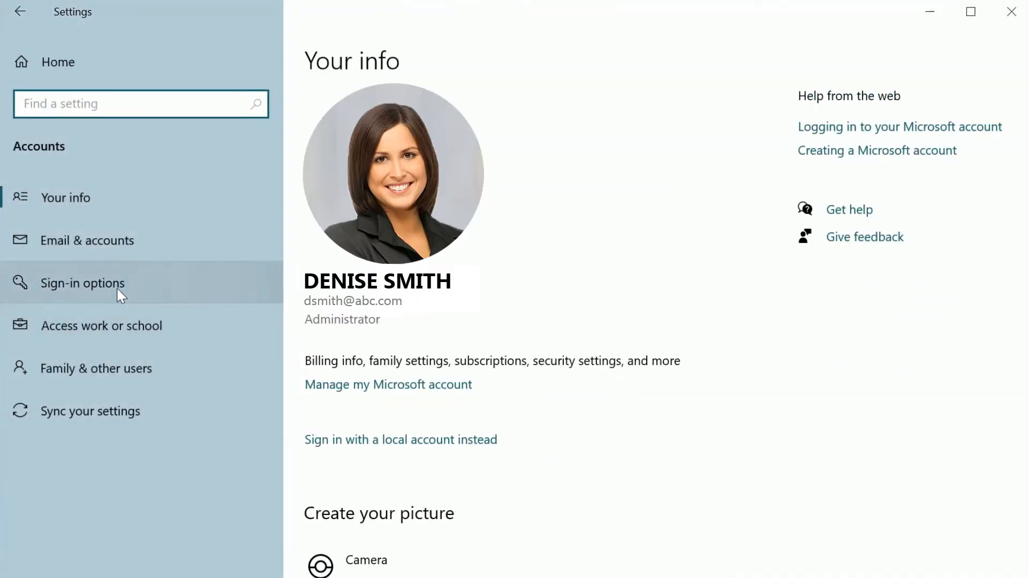
left_click(82, 283)
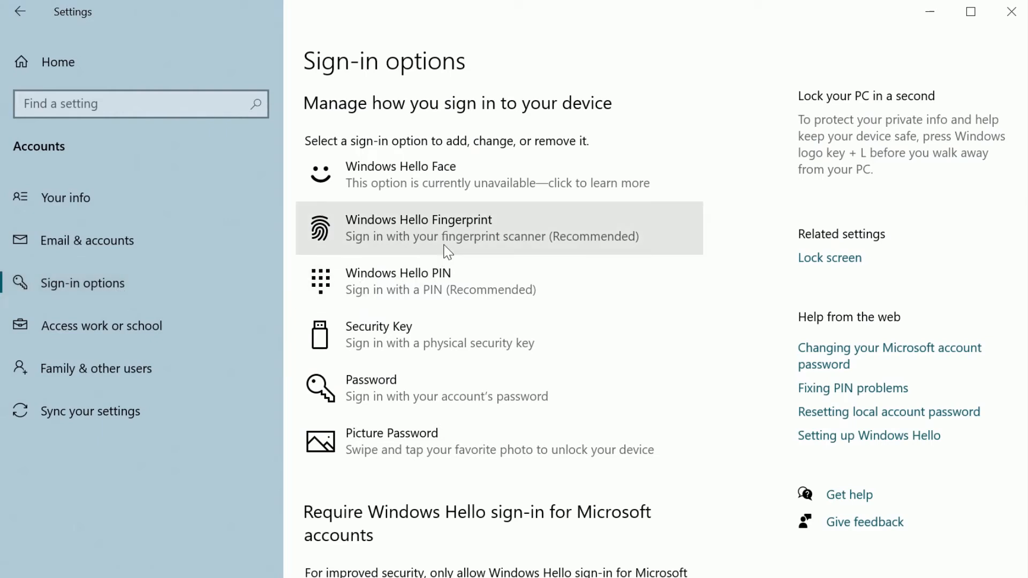
left_click(458, 228)
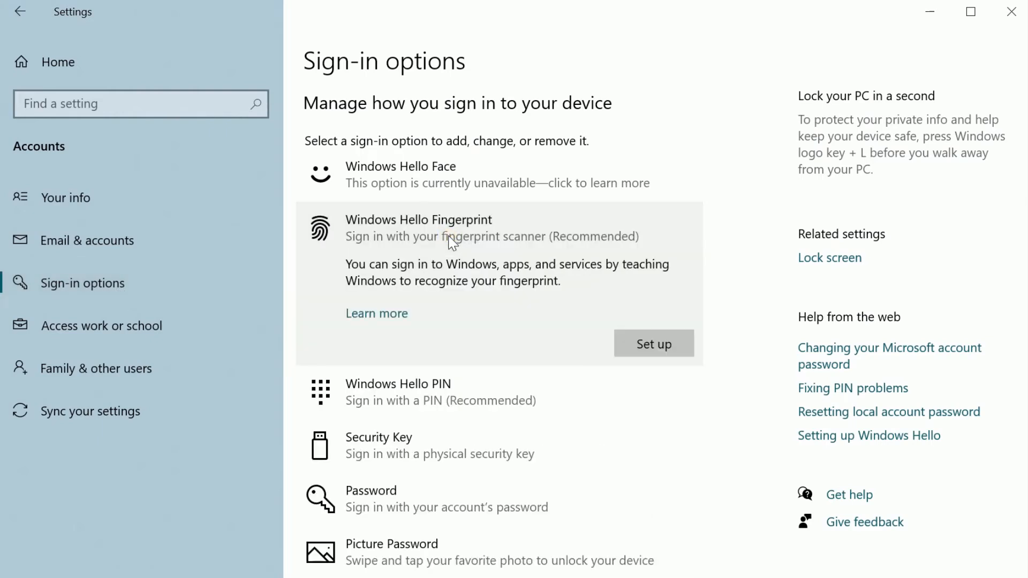
Start the Windows Hello setup wizard and enroll a fingerprint until it reports All set
left_click(652, 342)
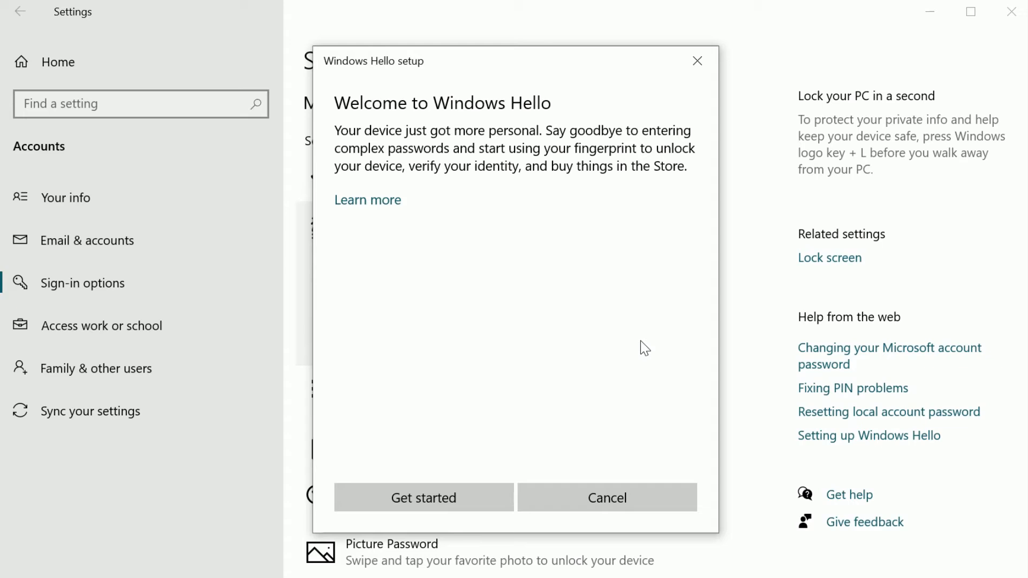
left_click(423, 497)
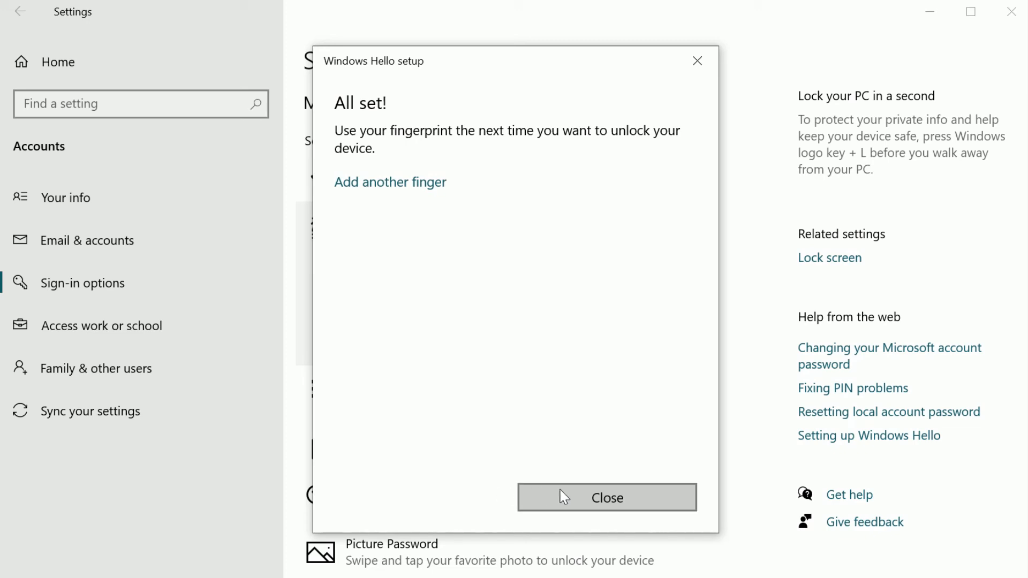
Close the finished setup and lock the PC so the lock screen offers fingerprint sign-in
left_click(605, 496)
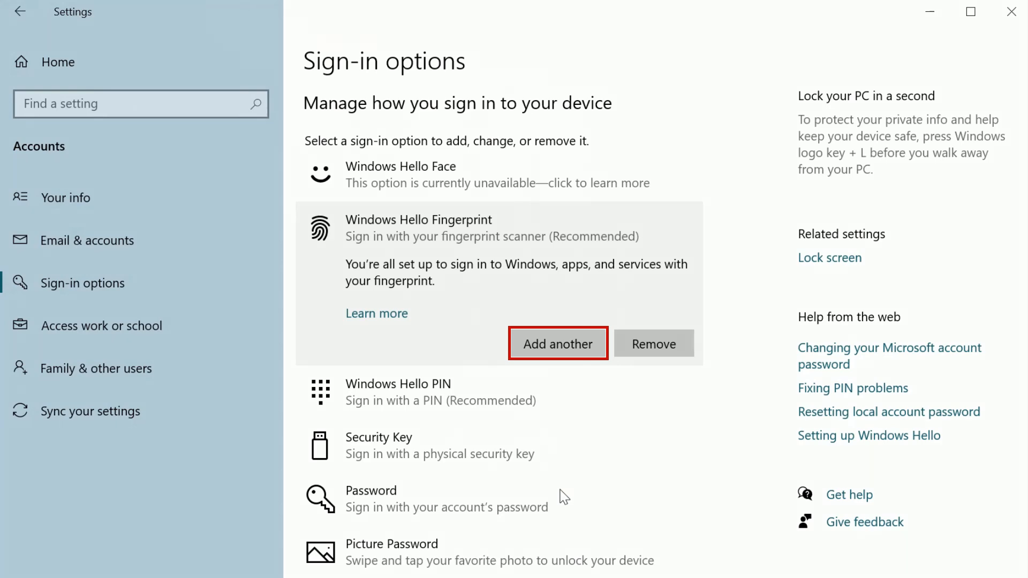
left_click(558, 343)
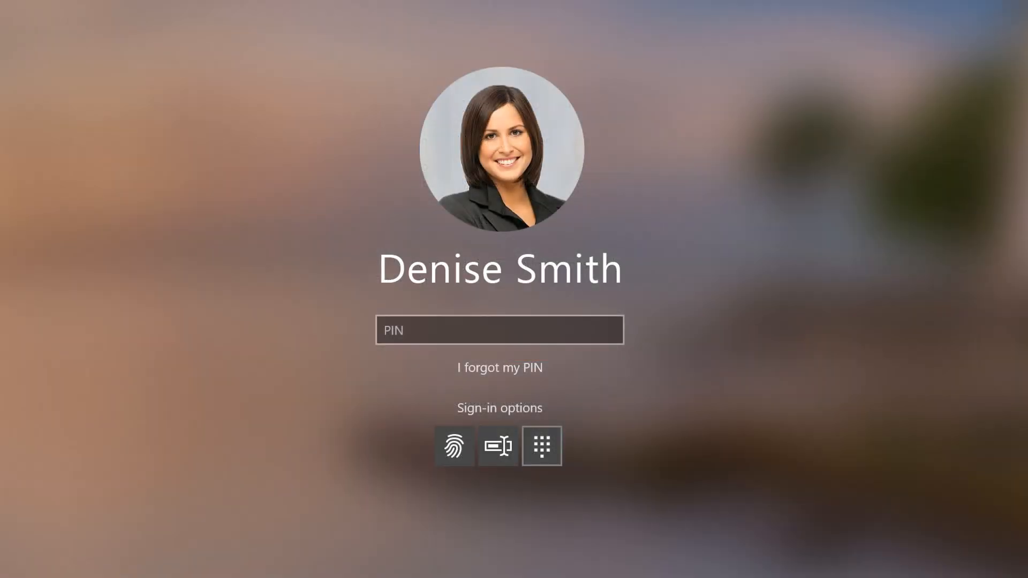